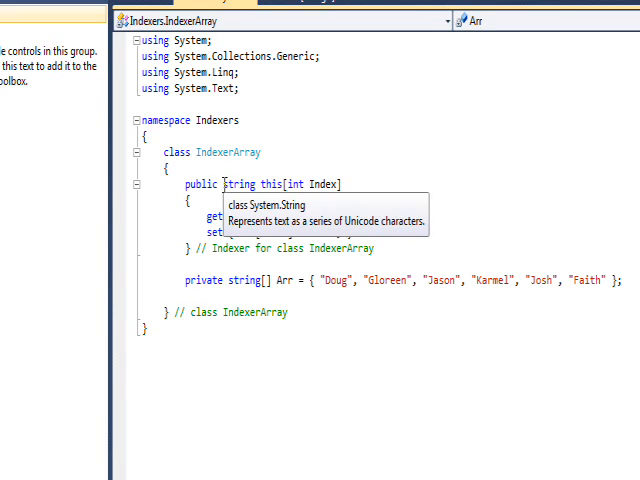
# Highlight the indexer's string return type in the IndexerArray class
pyautogui.doubleClick(240, 184)
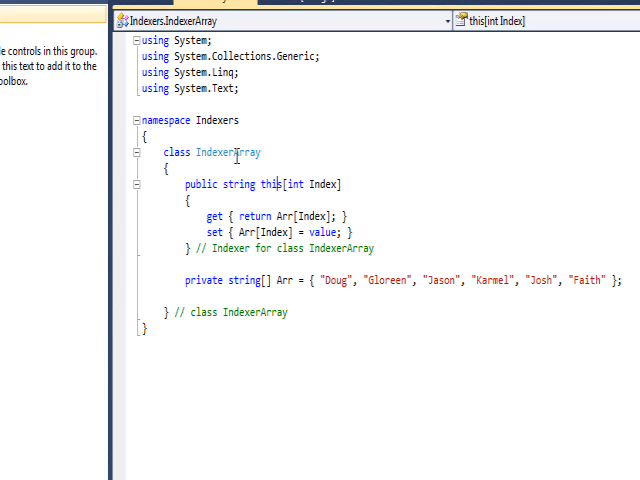
pyautogui.moveTo(272, 184)
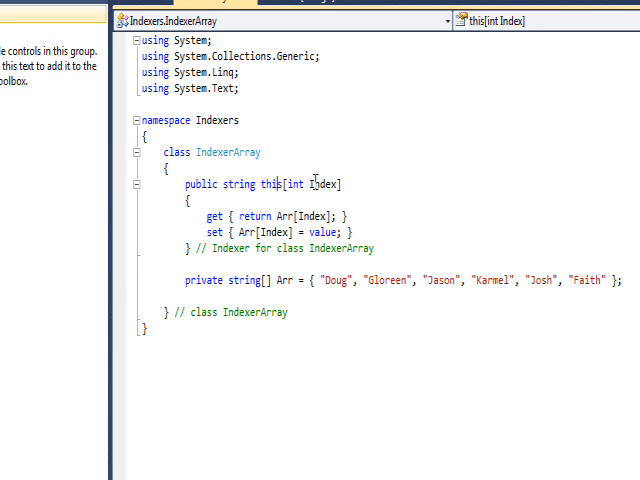
pyautogui.moveTo(308, 184)
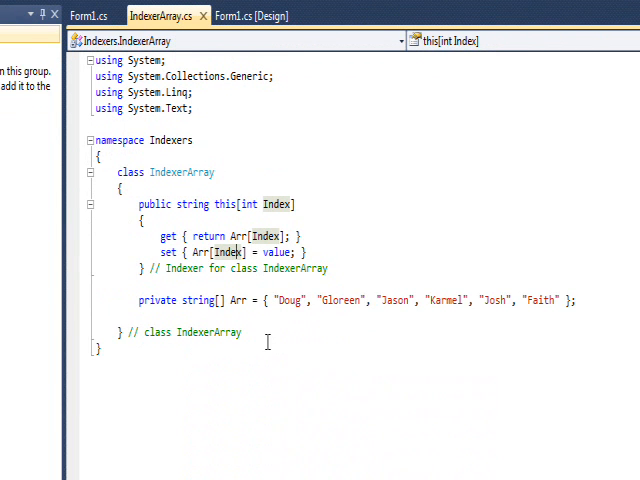
pyautogui.moveTo(296, 300)
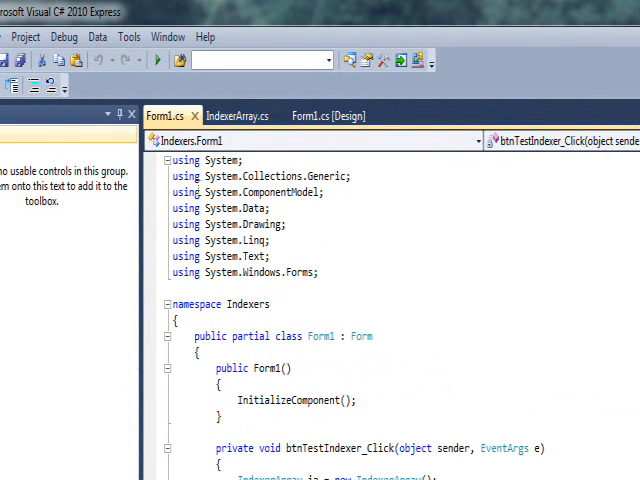
pyautogui.scroll(-3)
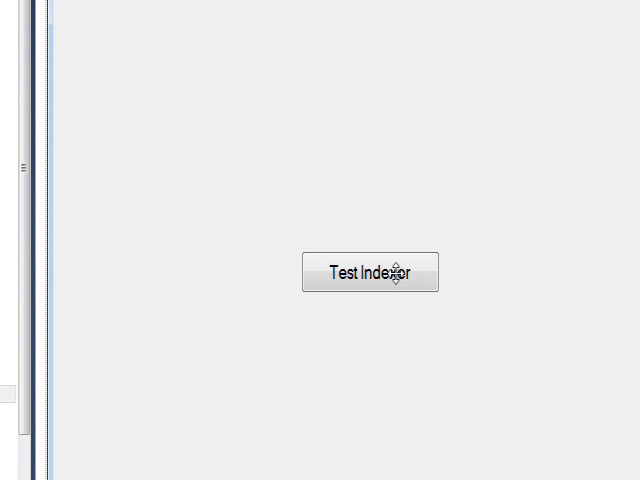
pyautogui.moveTo(364, 276)
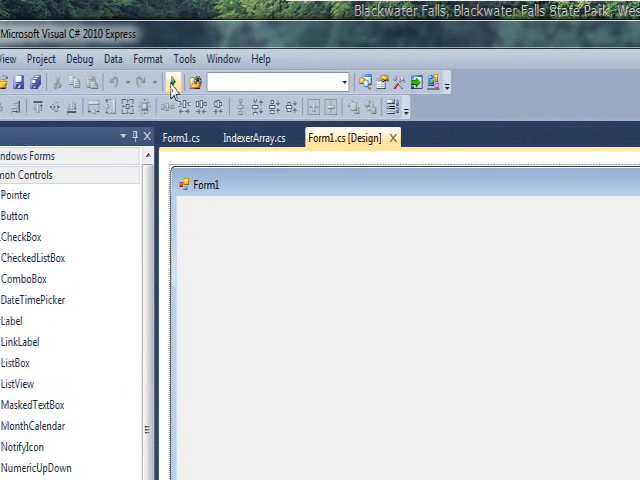
# Start debugging, trigger Test Indexer to show 4th element Karmel, then its new value Karen
pyautogui.click(172, 82)
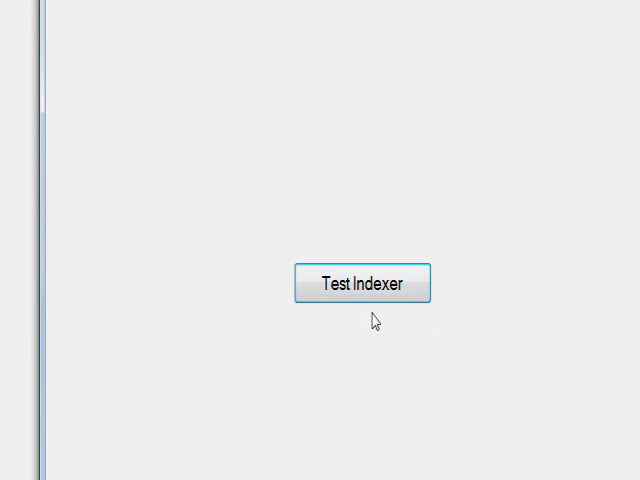
pyautogui.click(362, 284)
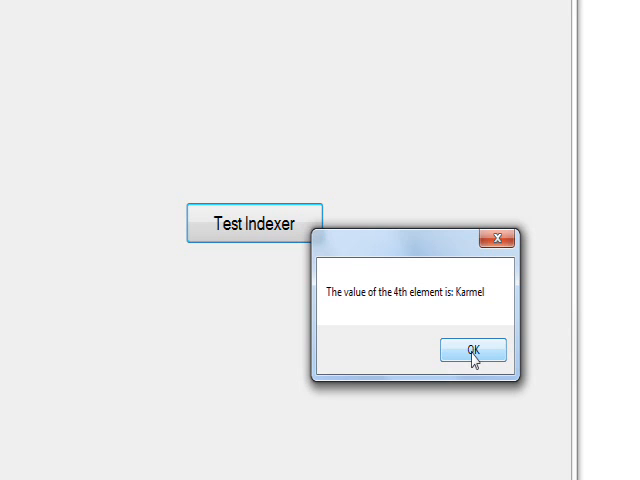
pyautogui.click(476, 350)
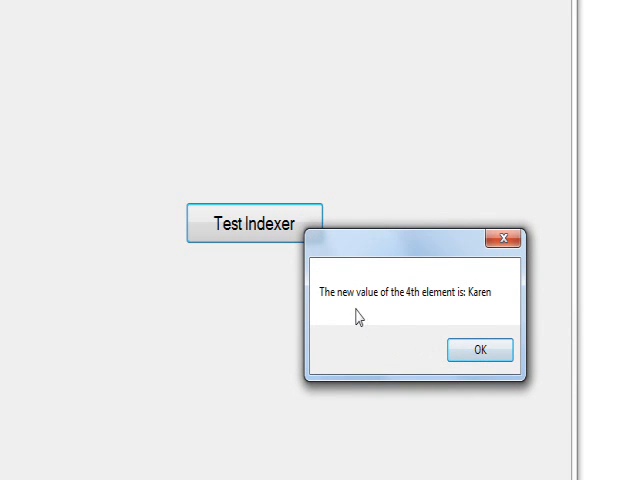